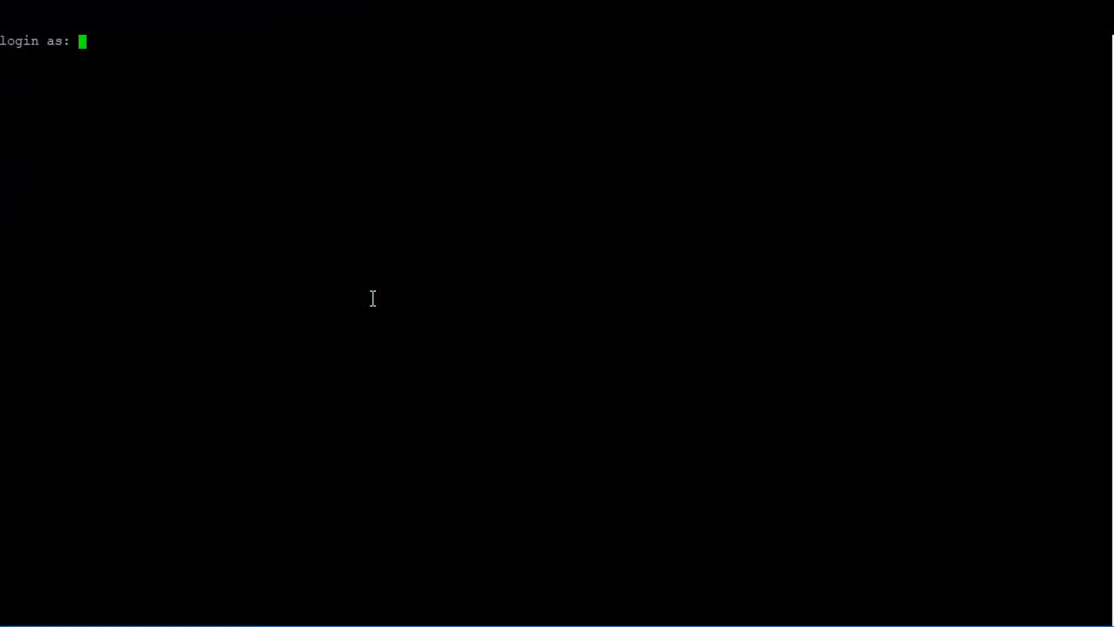
Log in as admin and run gsan --version | head -1, which reports 19.1.0-38
text(admin)
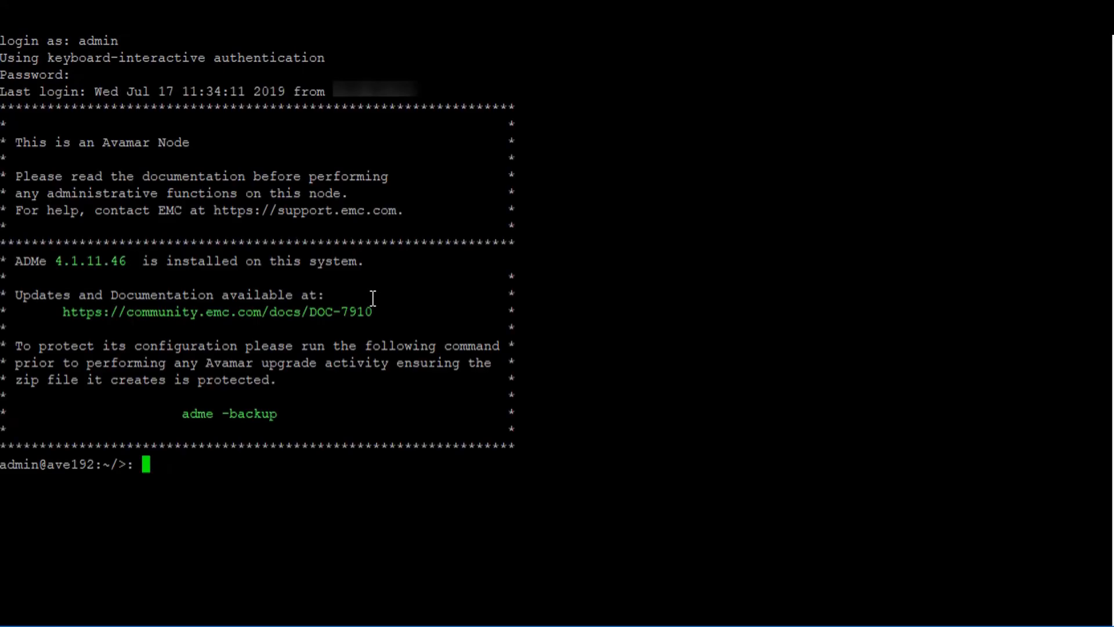
text(gsan)
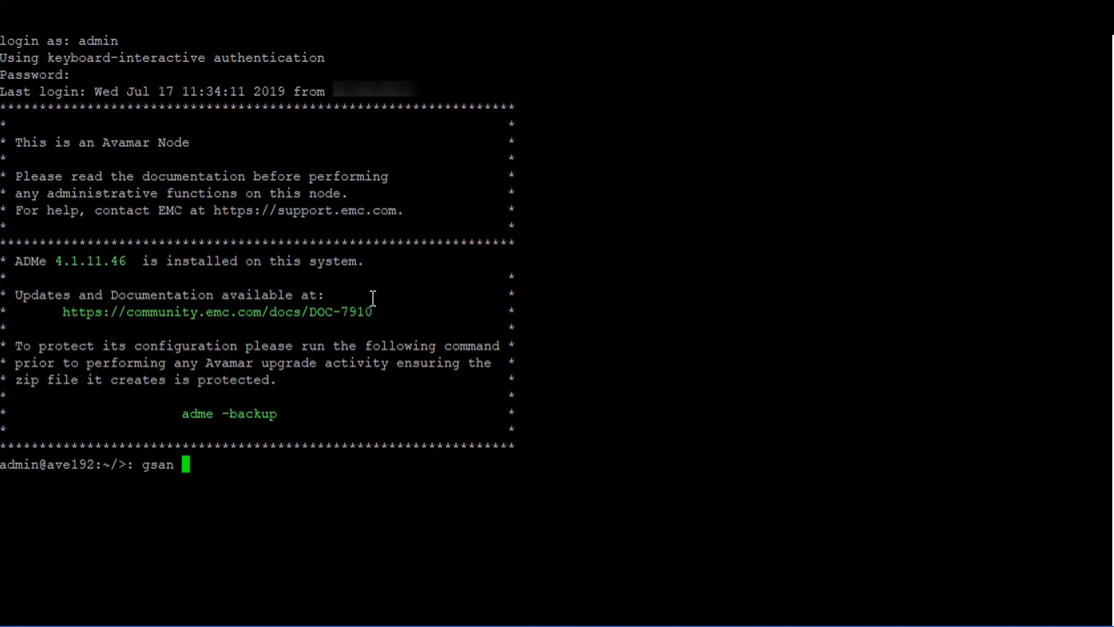
text(--version | head -1)
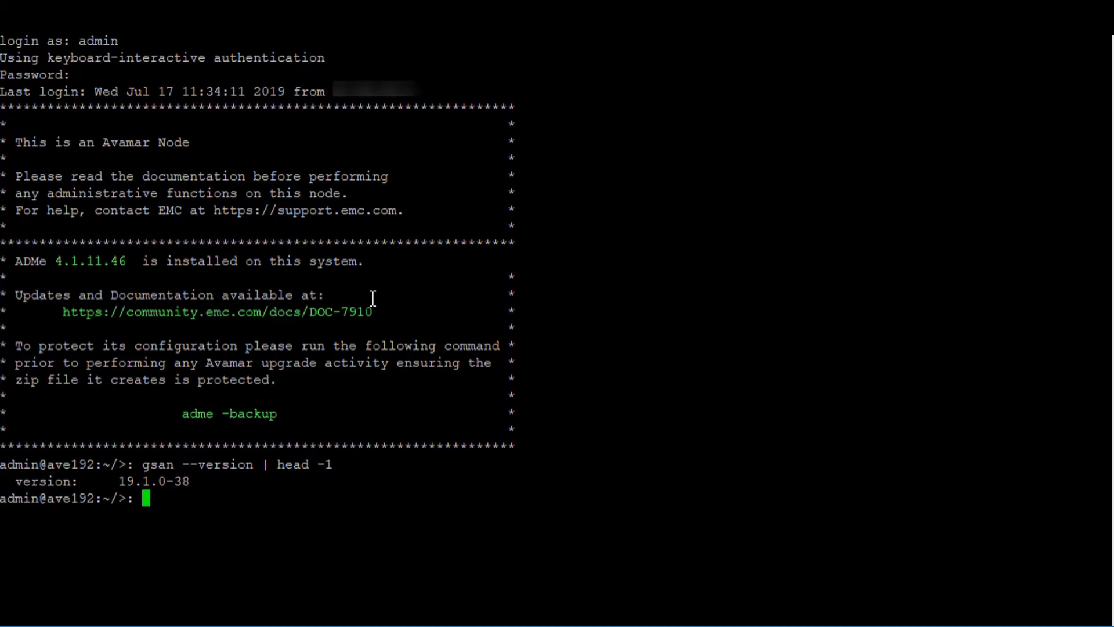
Start ssh-agent bash and ssh-add .ssh/admin_key, getting the Identity added confirmation
text(ssh-agent bash)
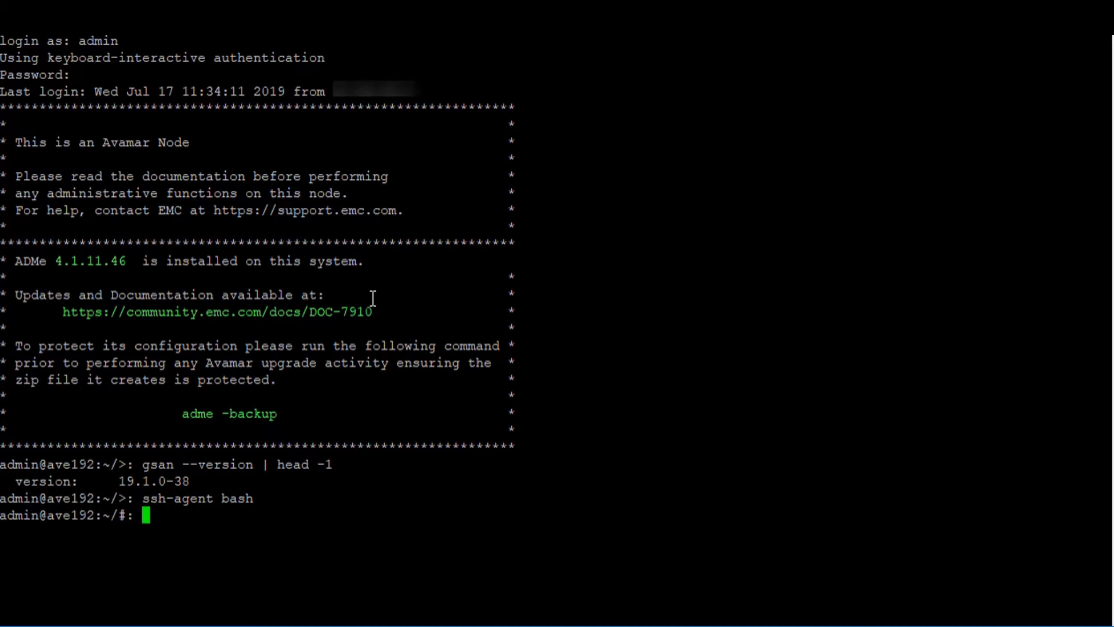
text(ssh-ad)
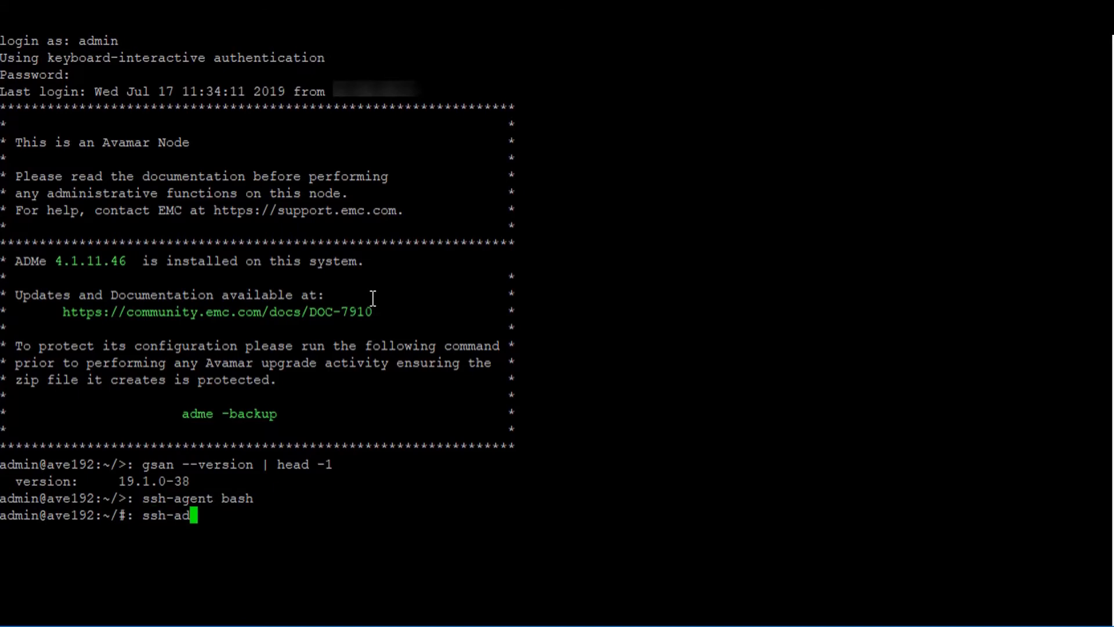
text(d .ssh/admin_key)
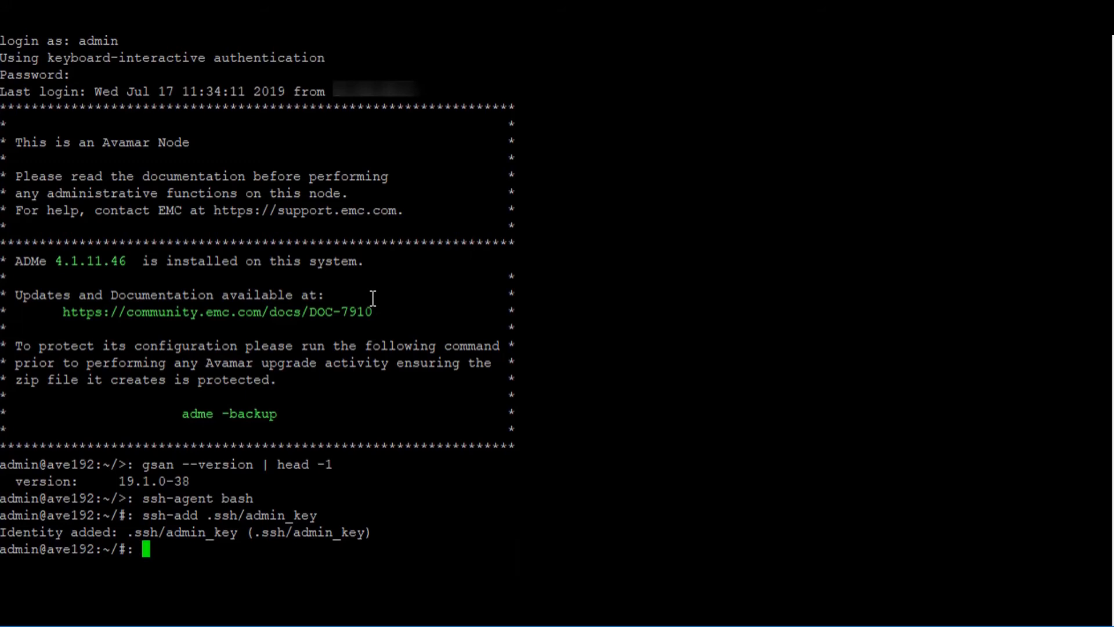
Run getlogs --server=3 and copy the resulting archive name logs.190717.113504.tar
text(getlogs)
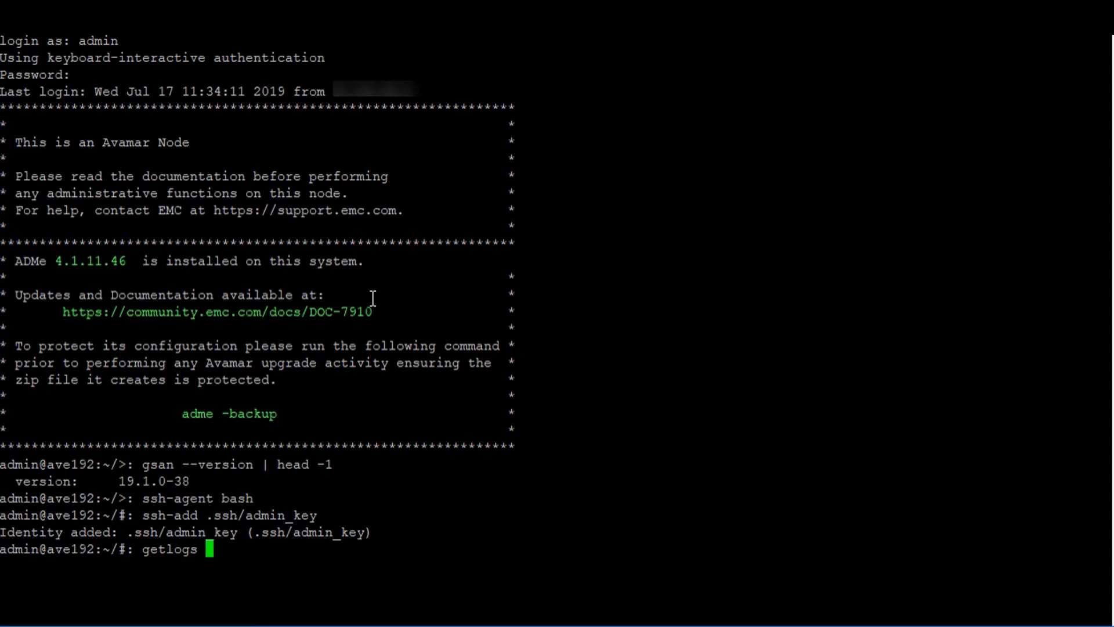
text(--server=3)
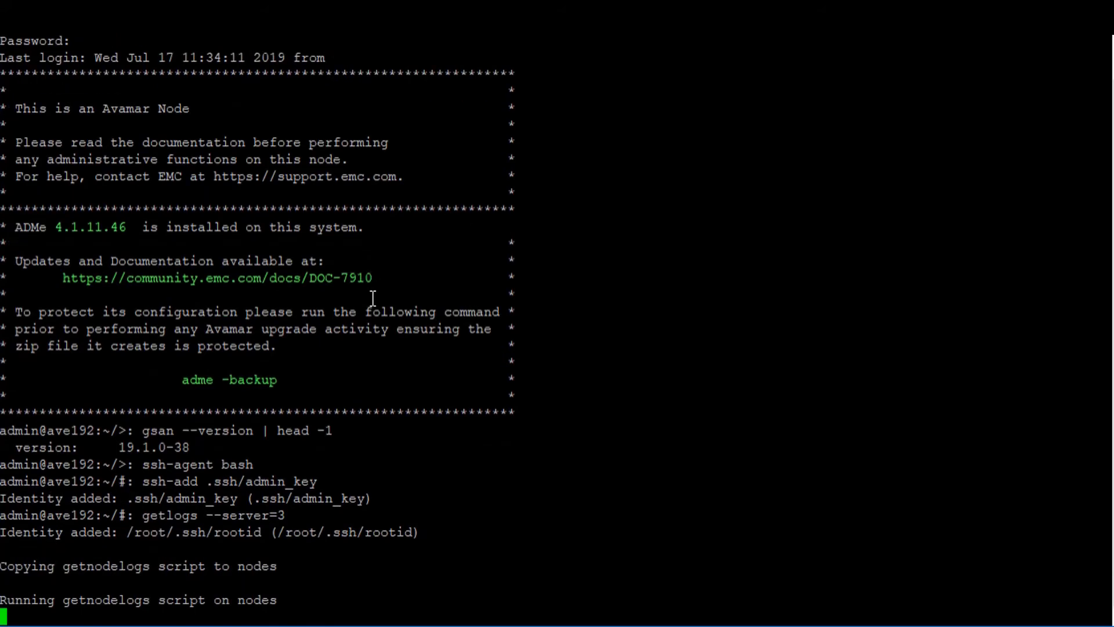
scroll(down, 3)
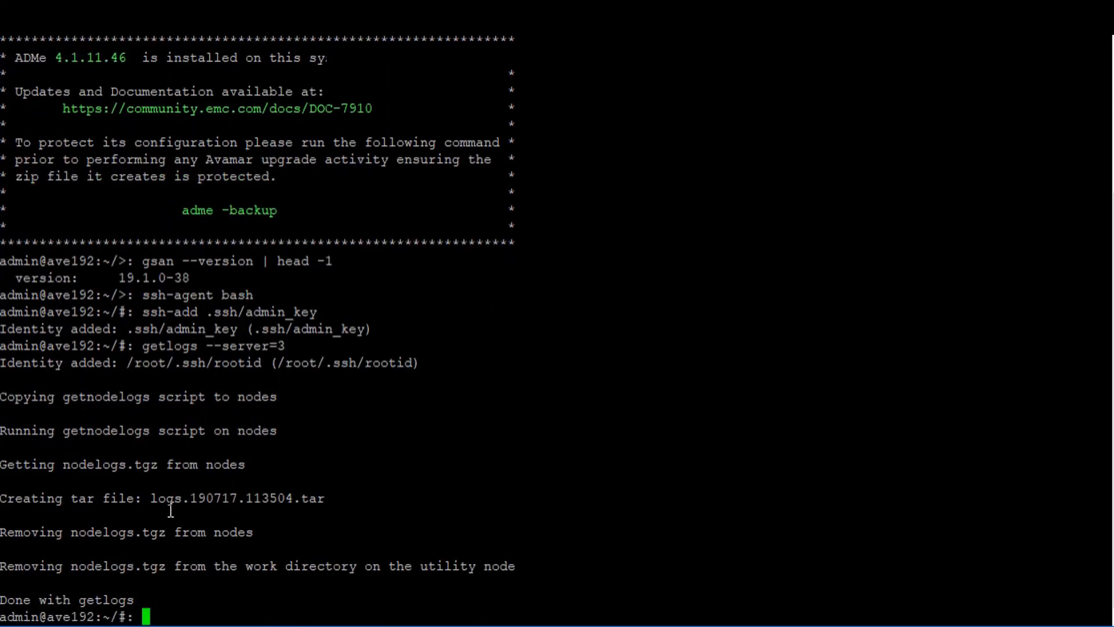
double_click(237, 497)
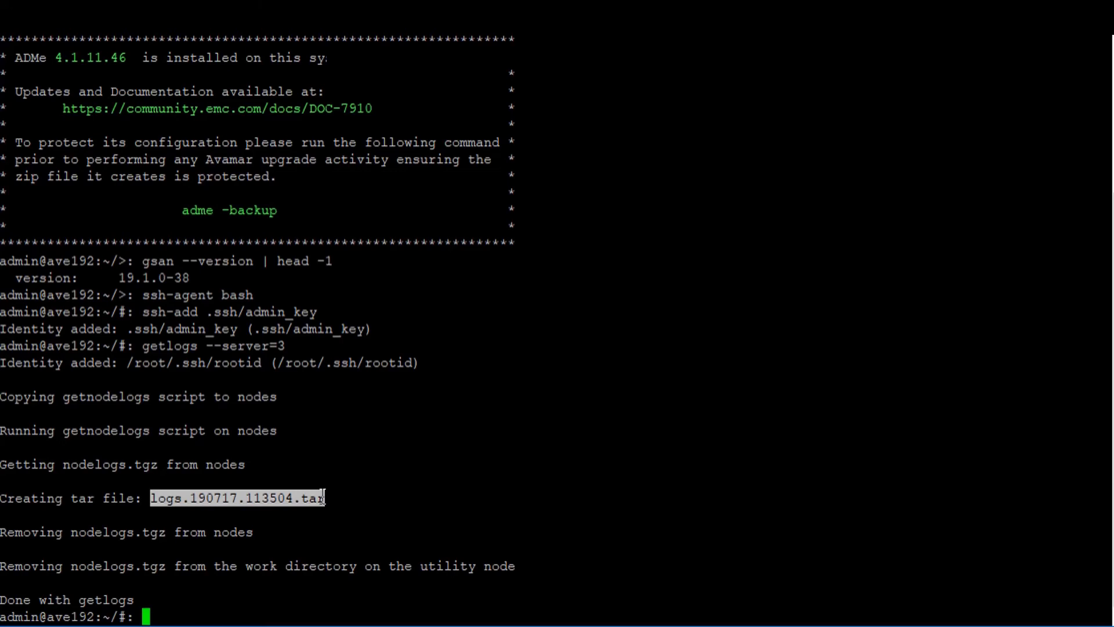
List logs.190717.113504.tar with ls -lh, confirming its size of 157M
text(ls)
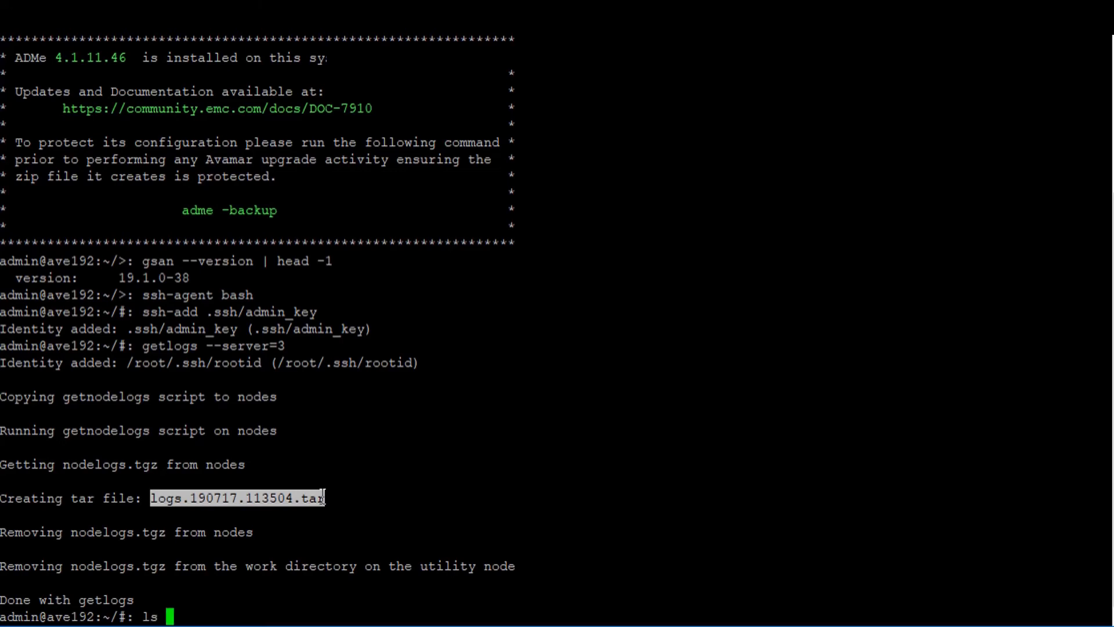
text(-lh logs.190717.113504.tar)
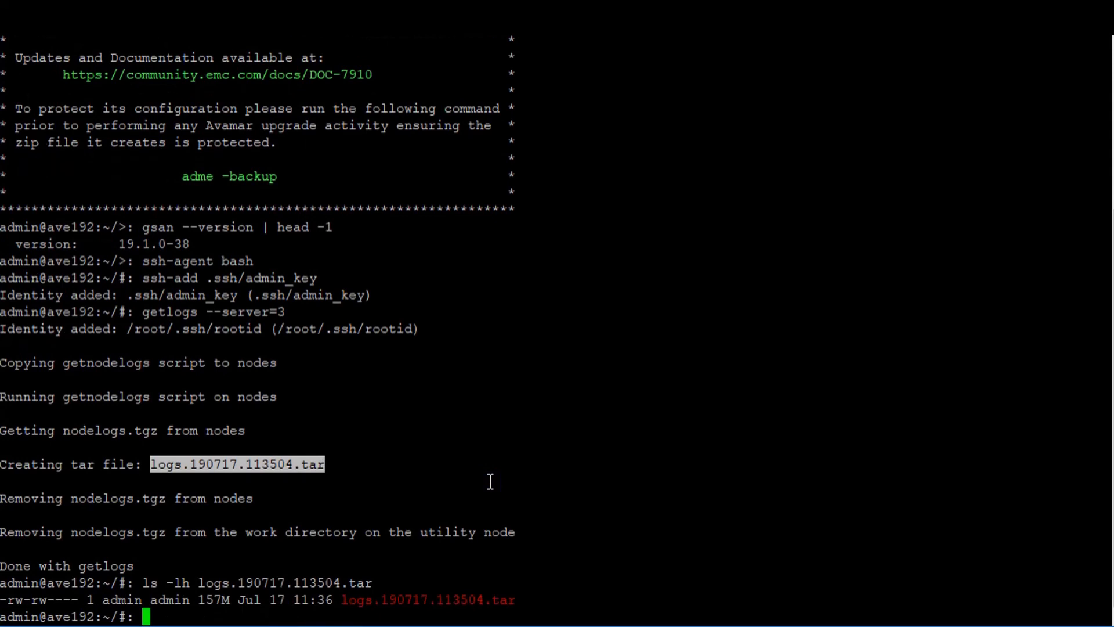
double_click(221, 598)
text(ls -lh /usr/local/)
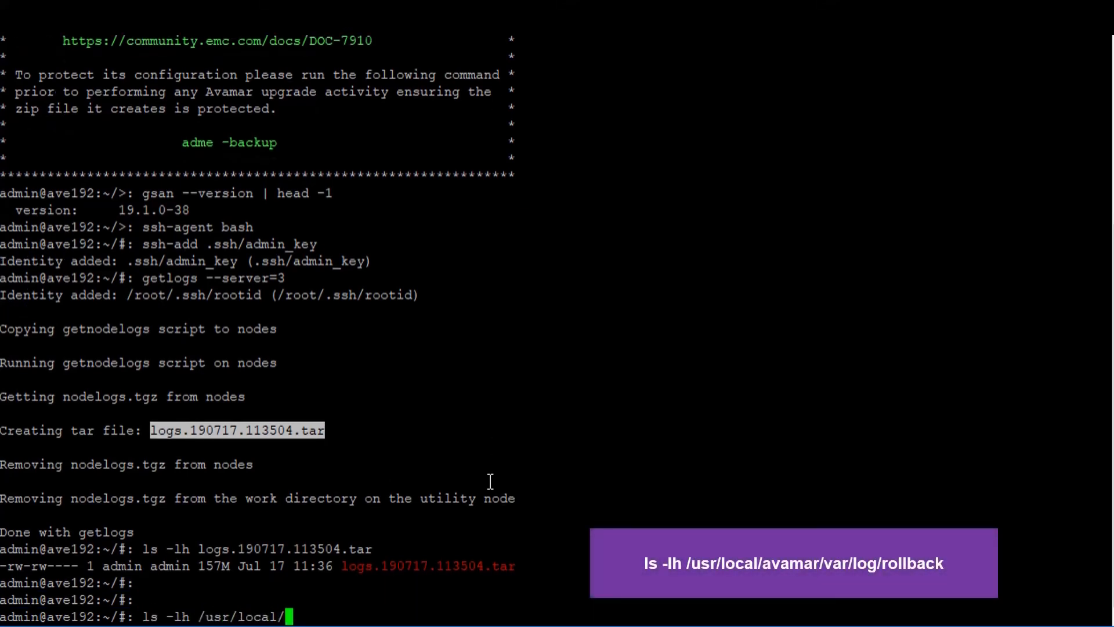
Enter ls -lh /usr/local/avamar/var/log/rollback at the prompt without running it yet
text(avamar/var/l)
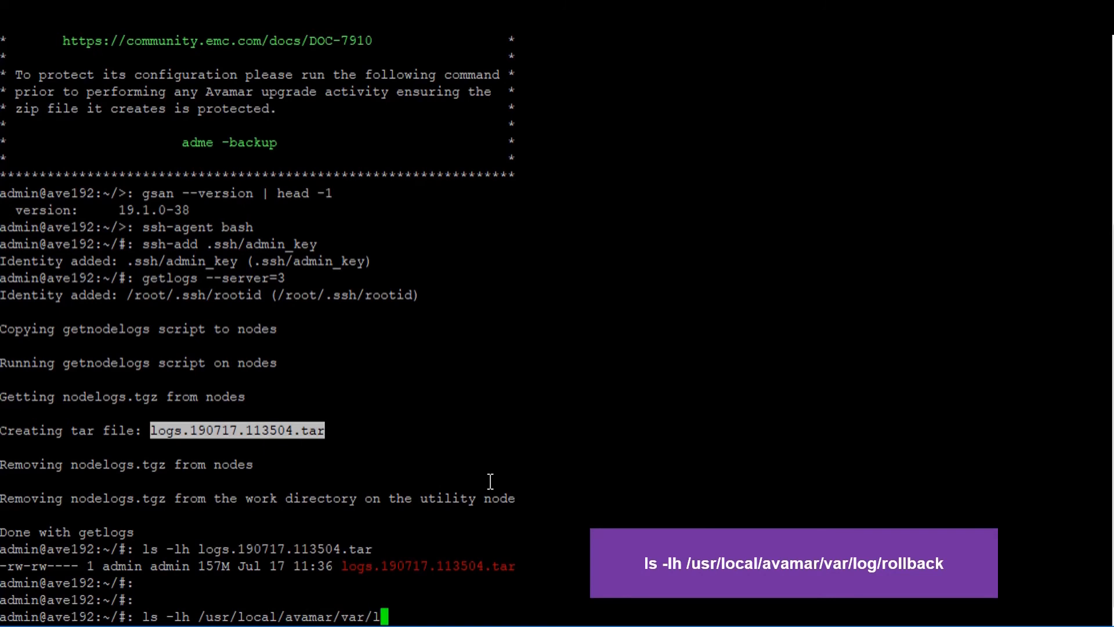
text(og/rollback)
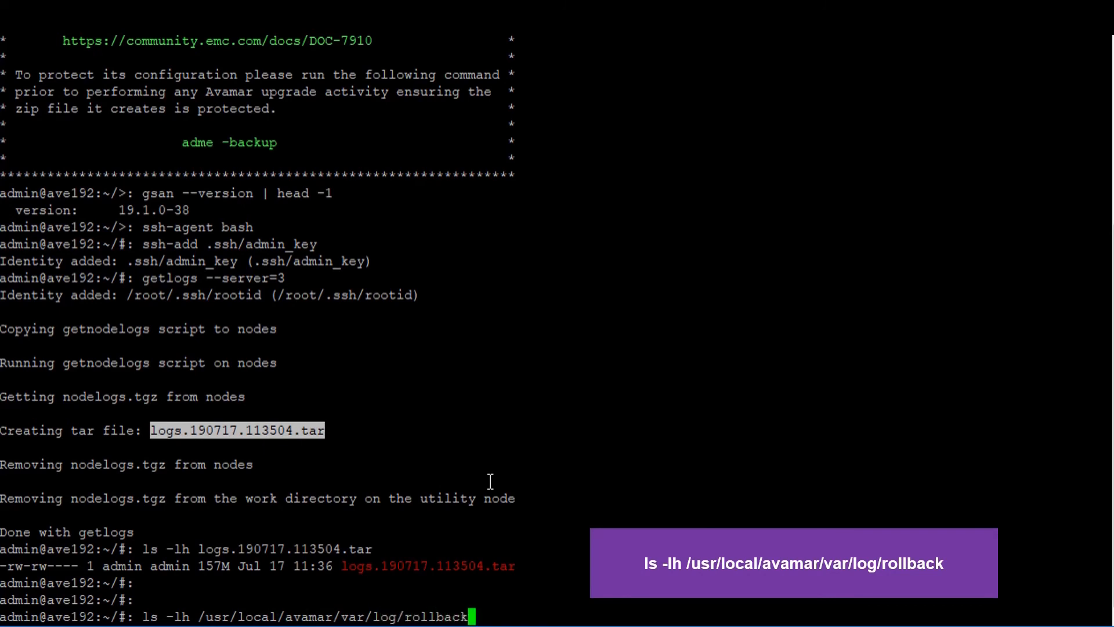